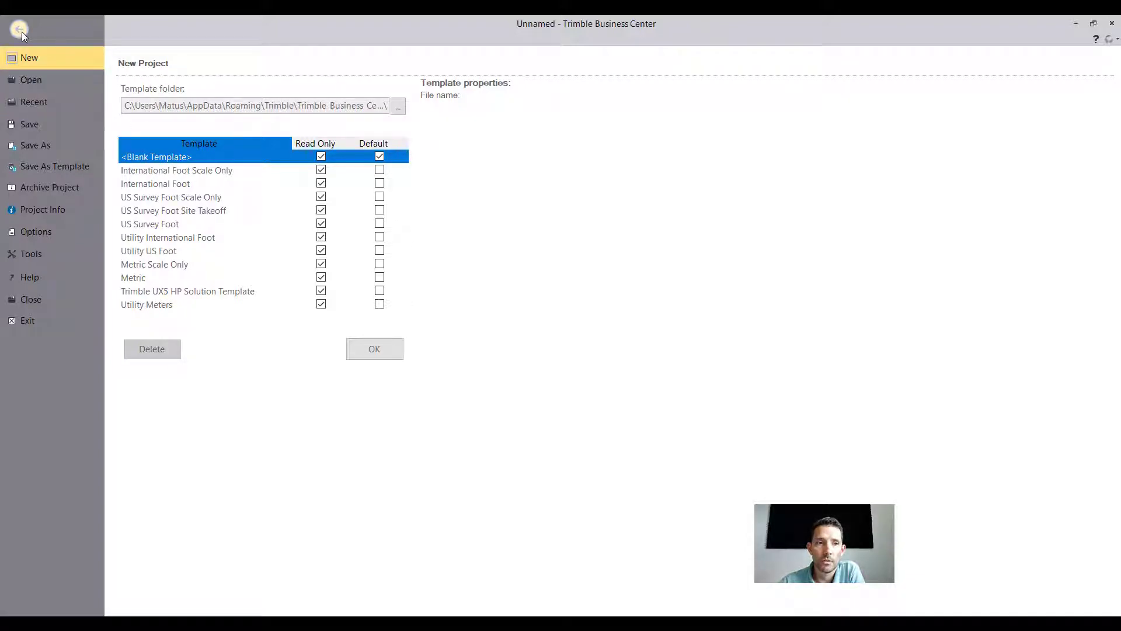
Return to the project and toggle the Excavation surface off and back on in View Filter Manager.
click(374, 348)
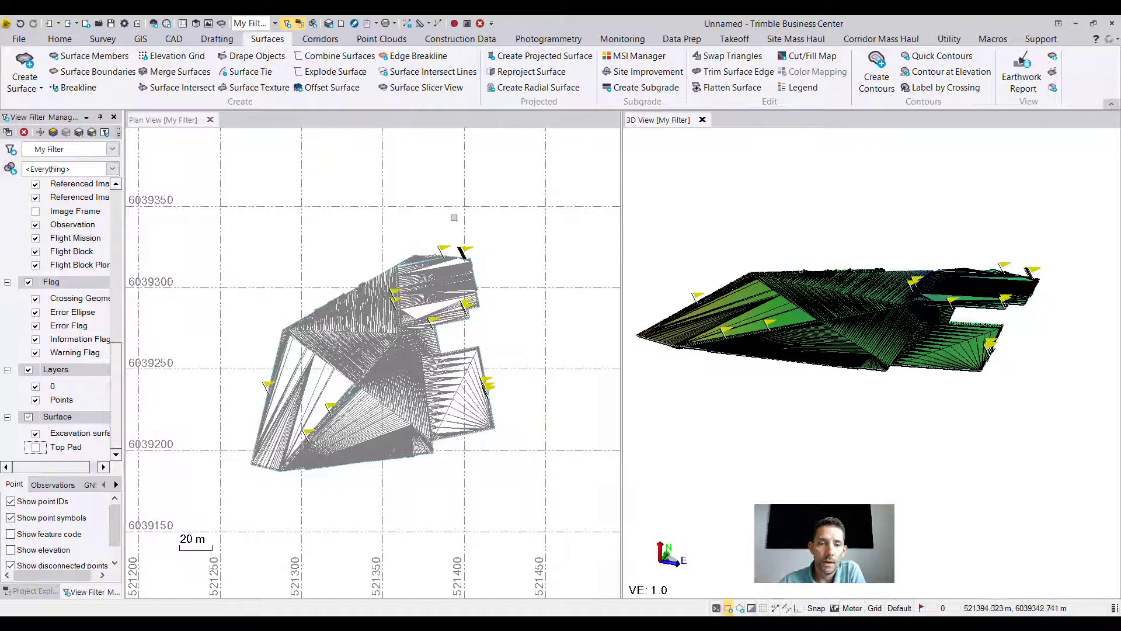
click(78, 434)
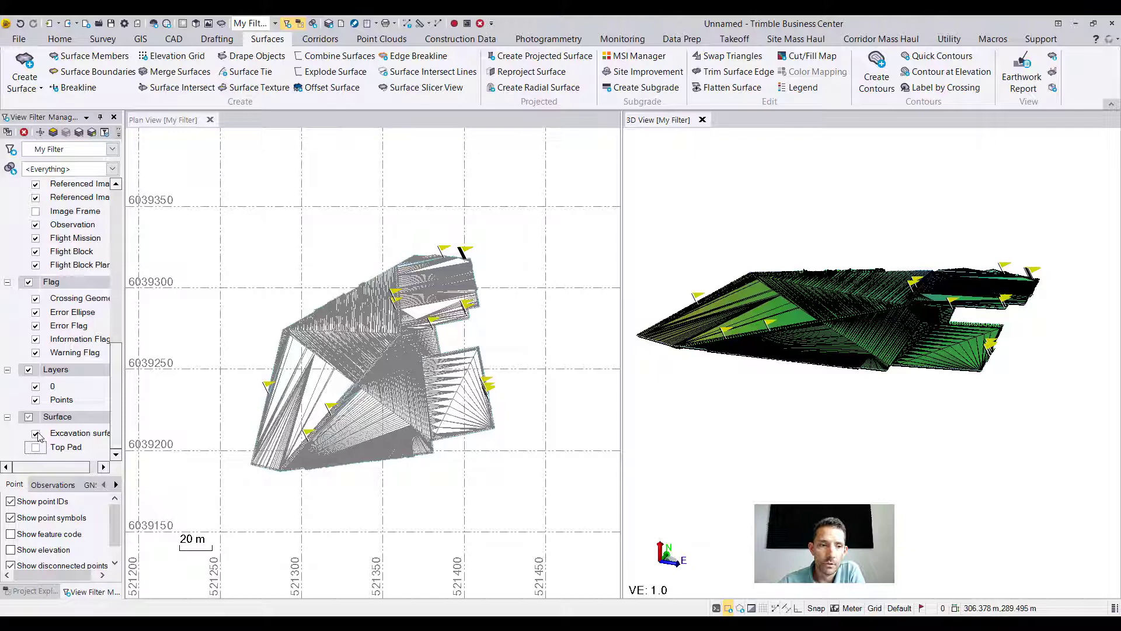
click(28, 416)
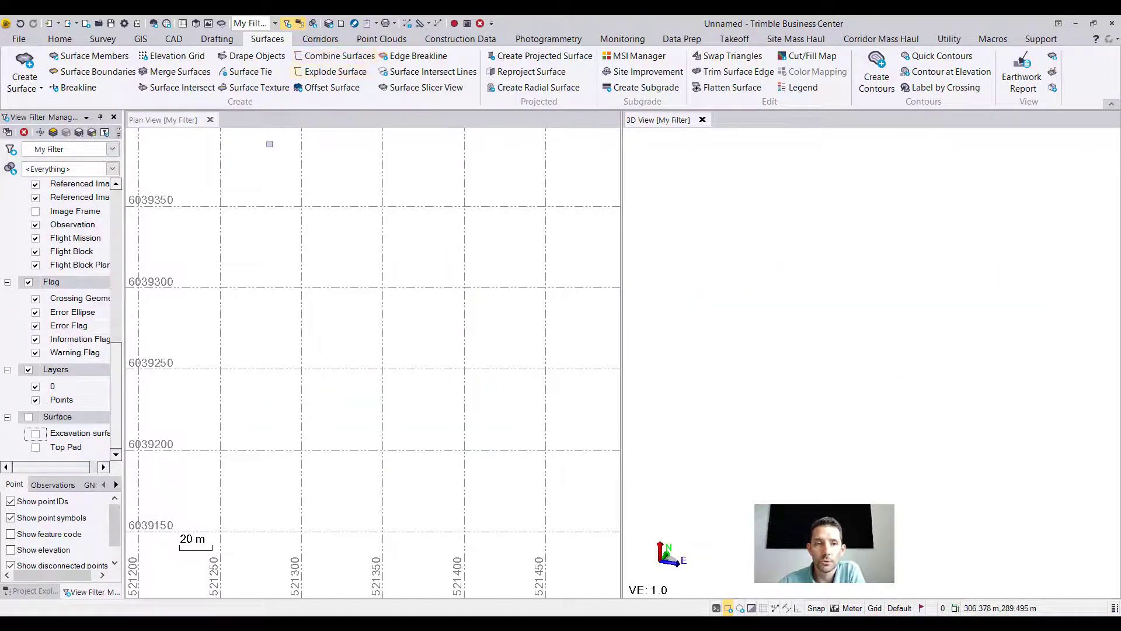
click(36, 433)
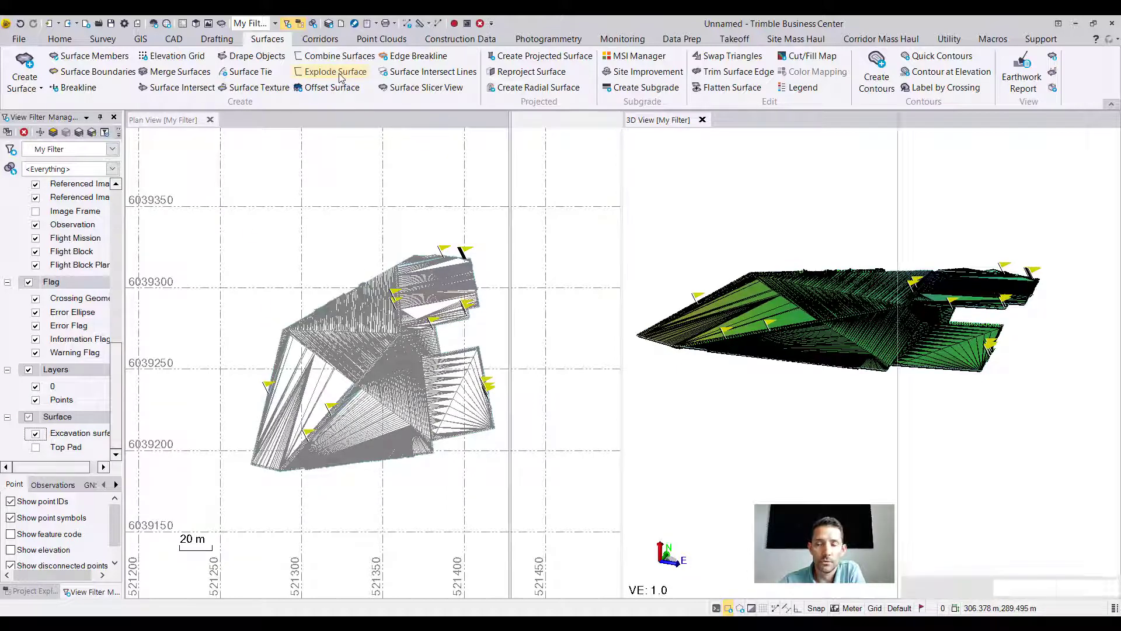
Explode the Excavation surface onto a new layer named EX - Linework.
click(335, 71)
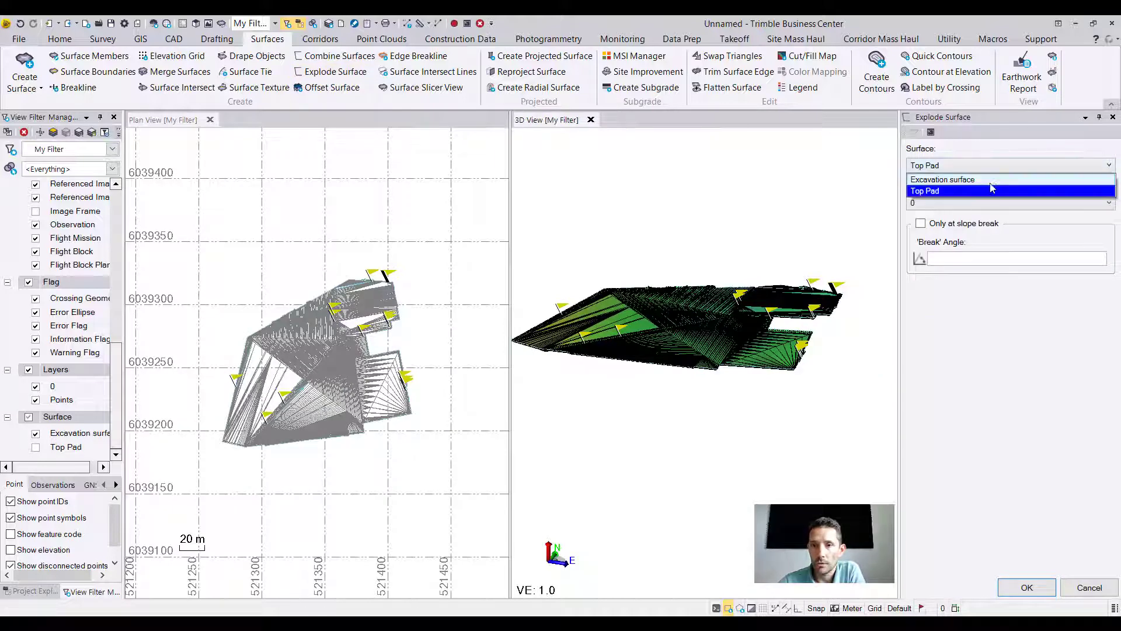
click(943, 178)
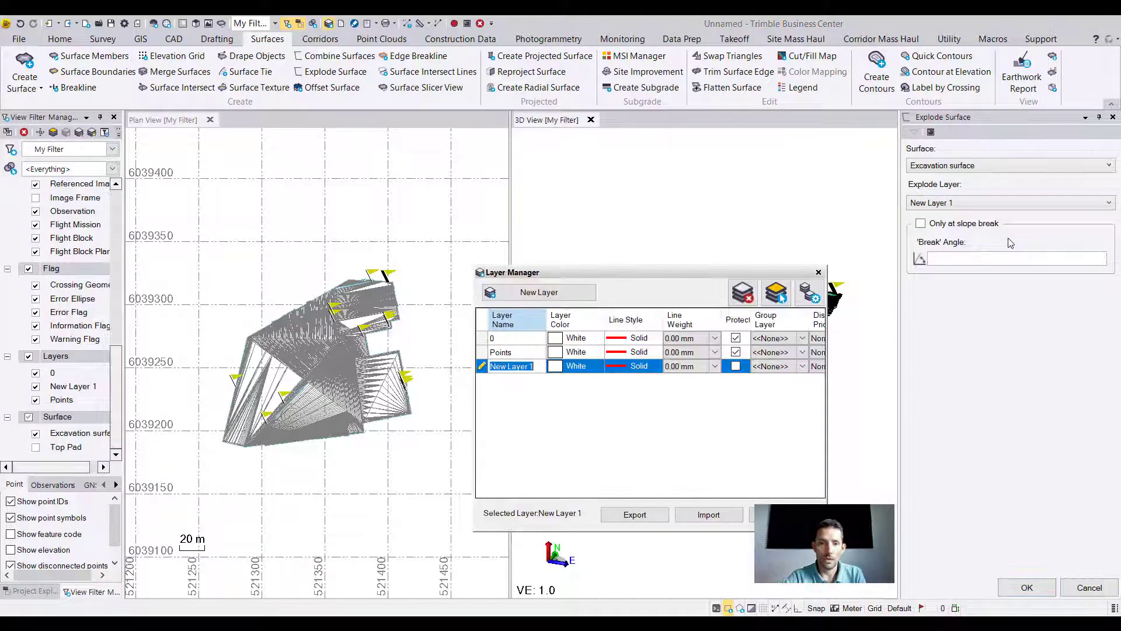
text(EX - Linework)
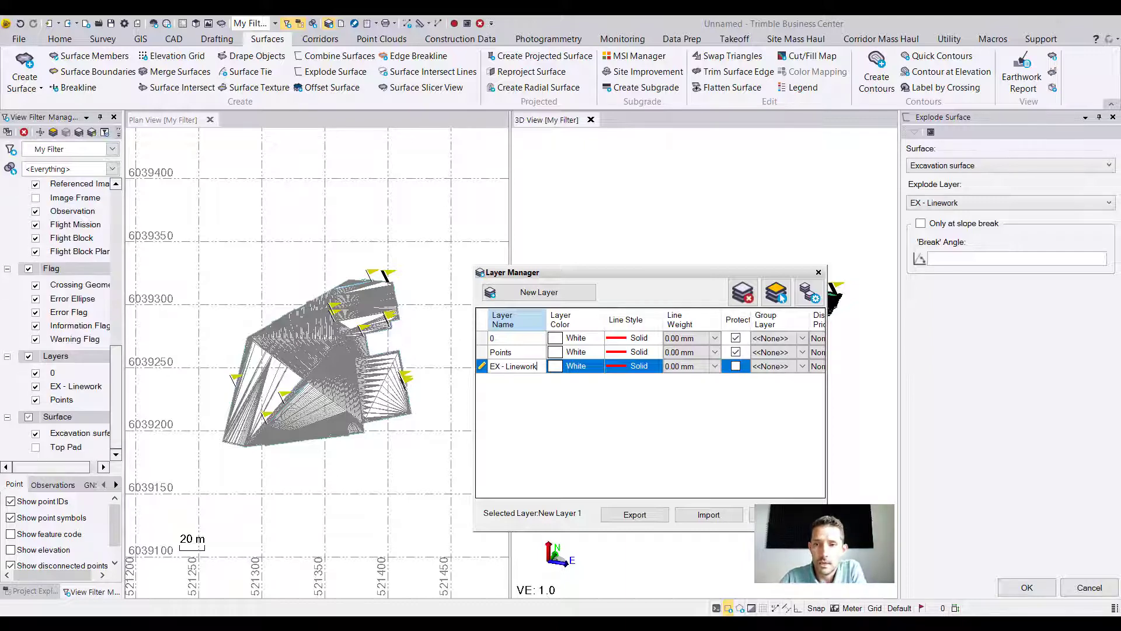
mouse_move(921, 223)
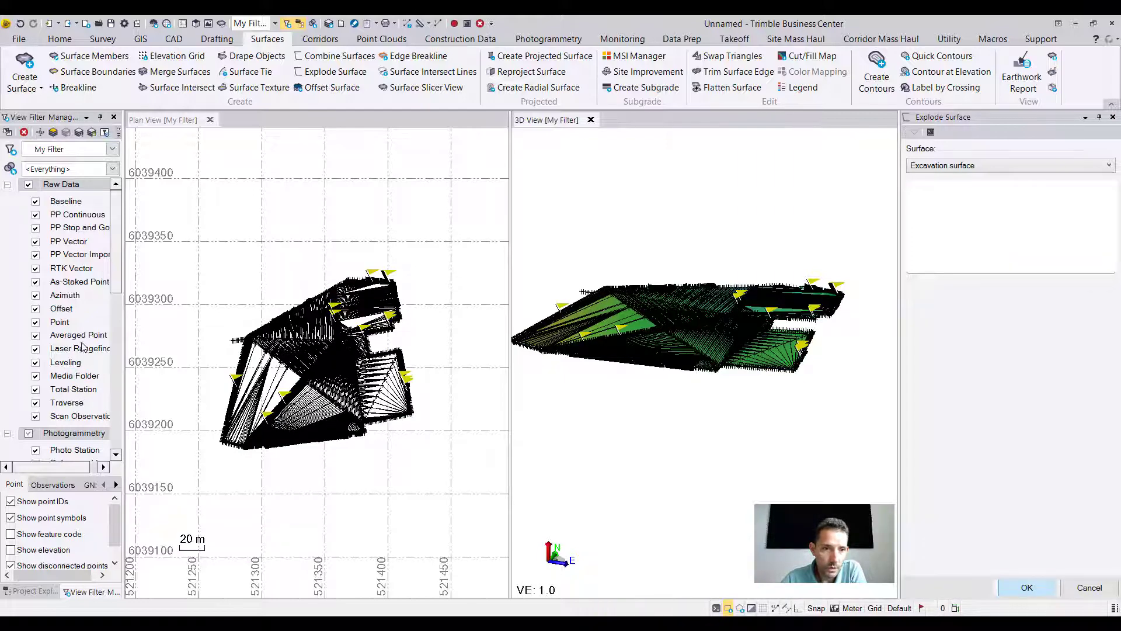
click(1026, 587)
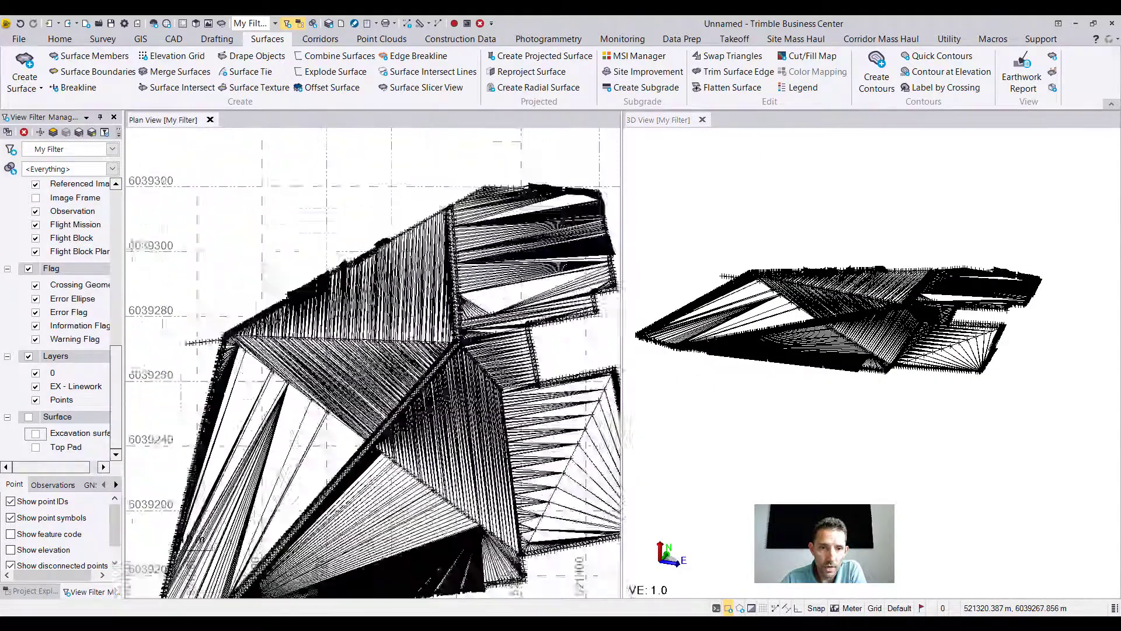
click(334, 71)
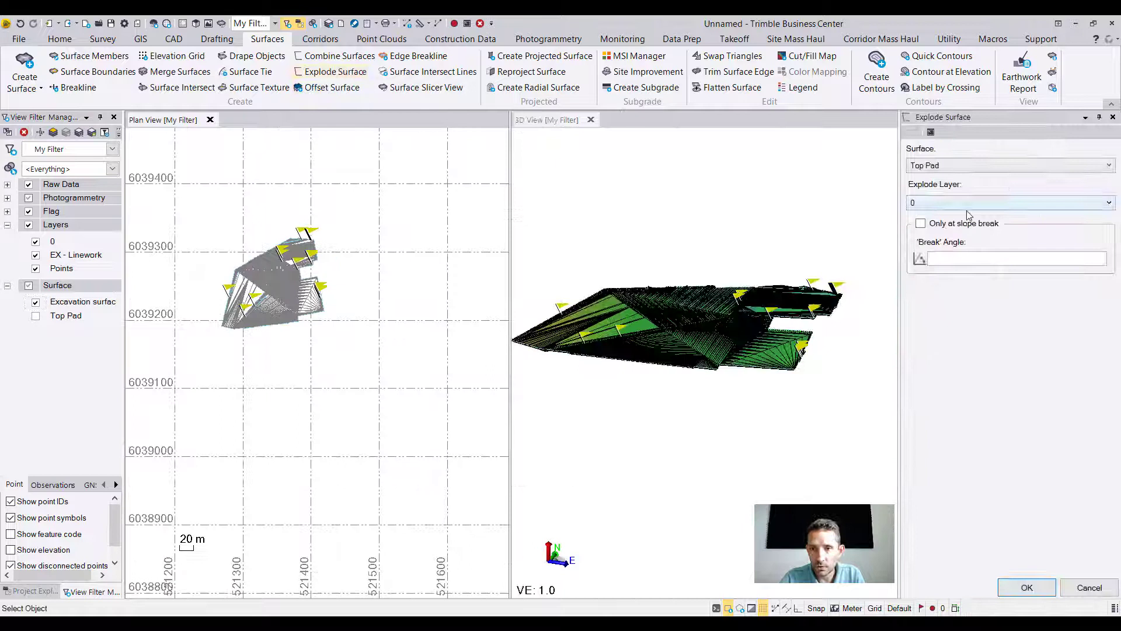
Explode Top Pad onto EX - Linework with Only at slope break set to 5°00'00".
click(1007, 202)
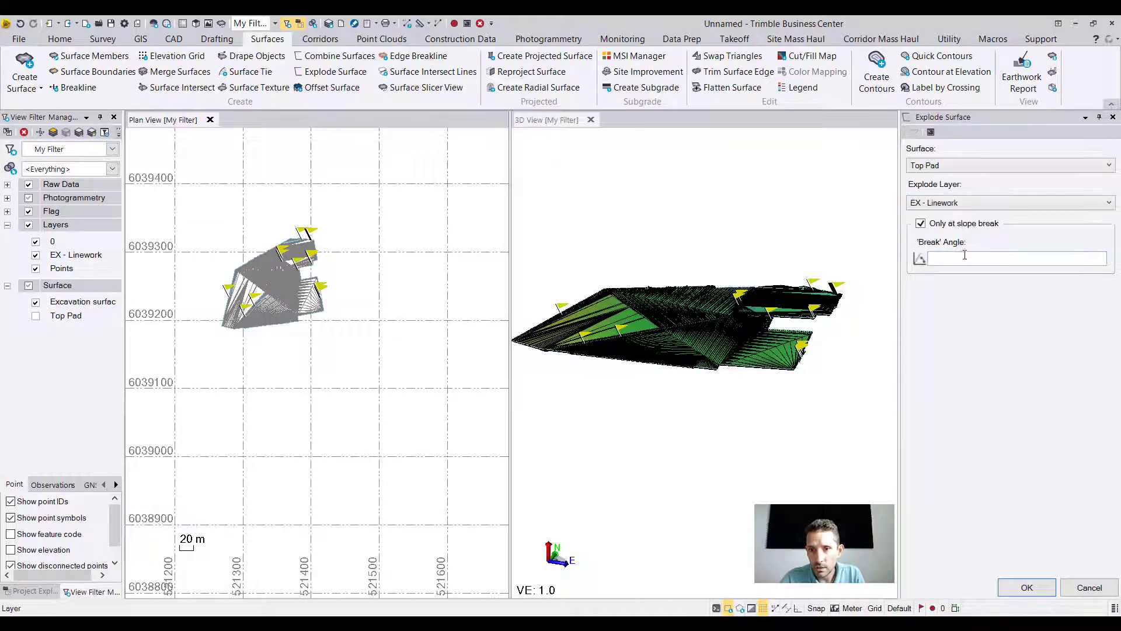
click(1008, 258)
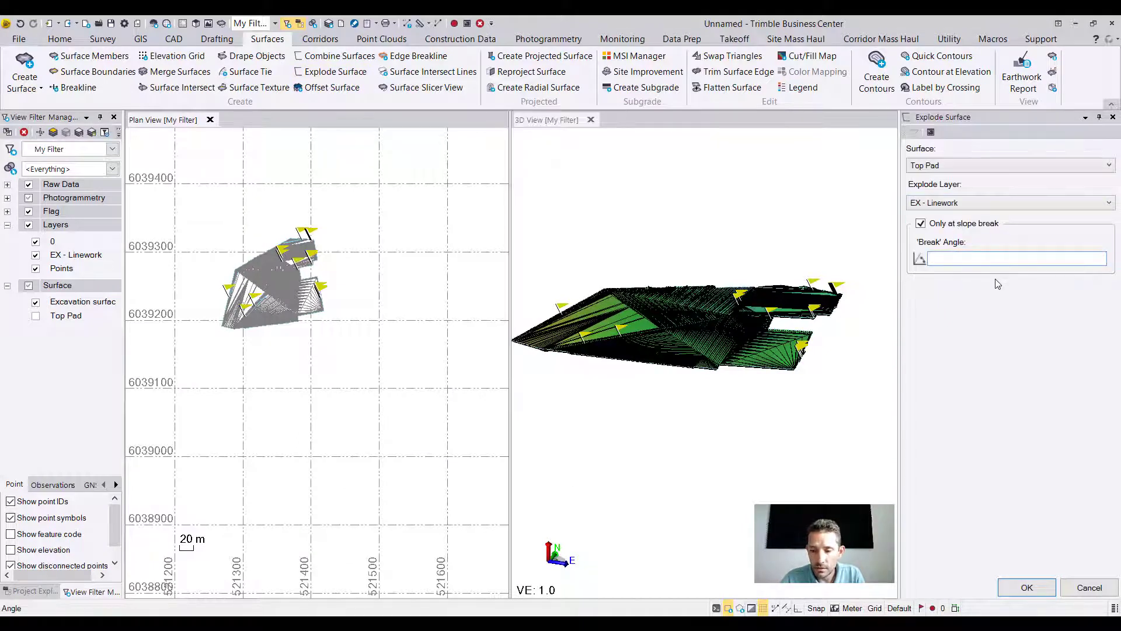
text(5°00'00")
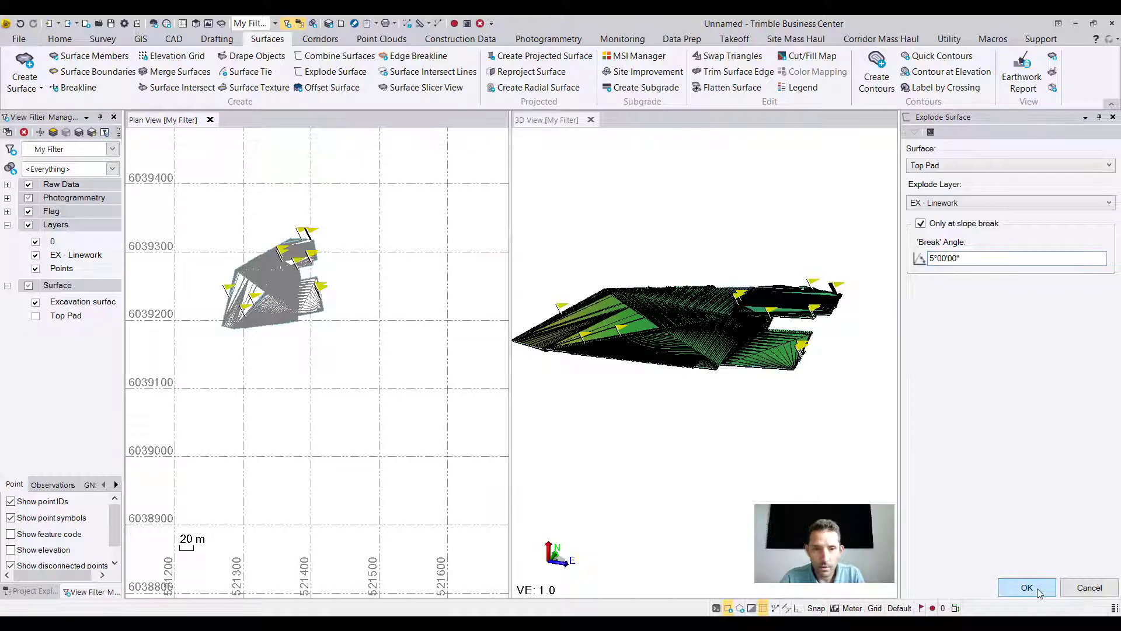
click(1026, 588)
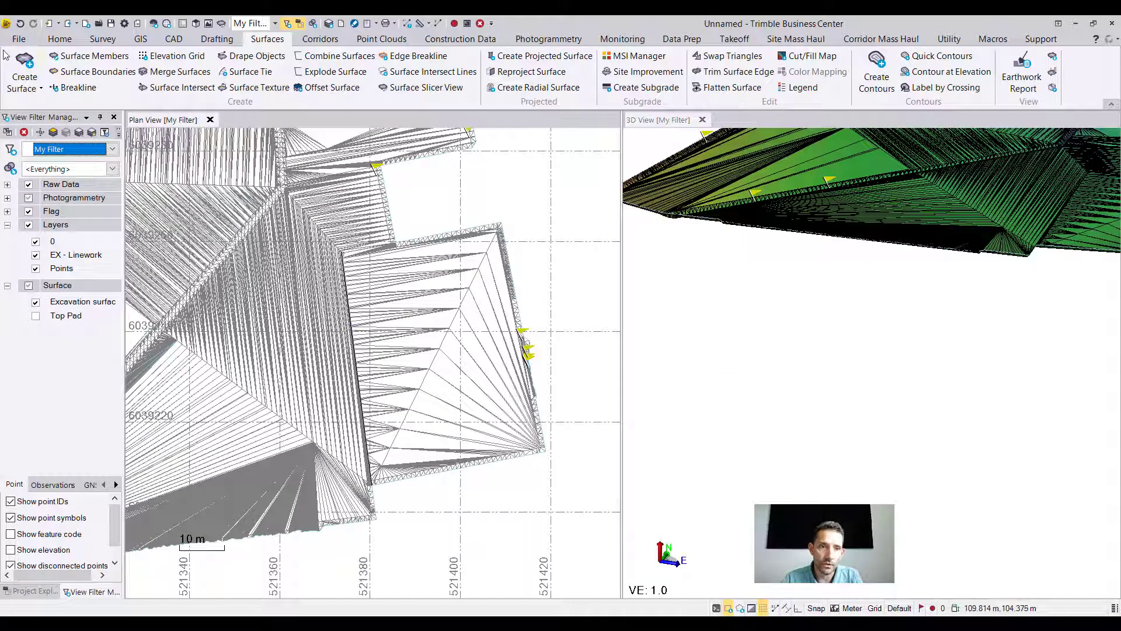
scroll(down, 3)
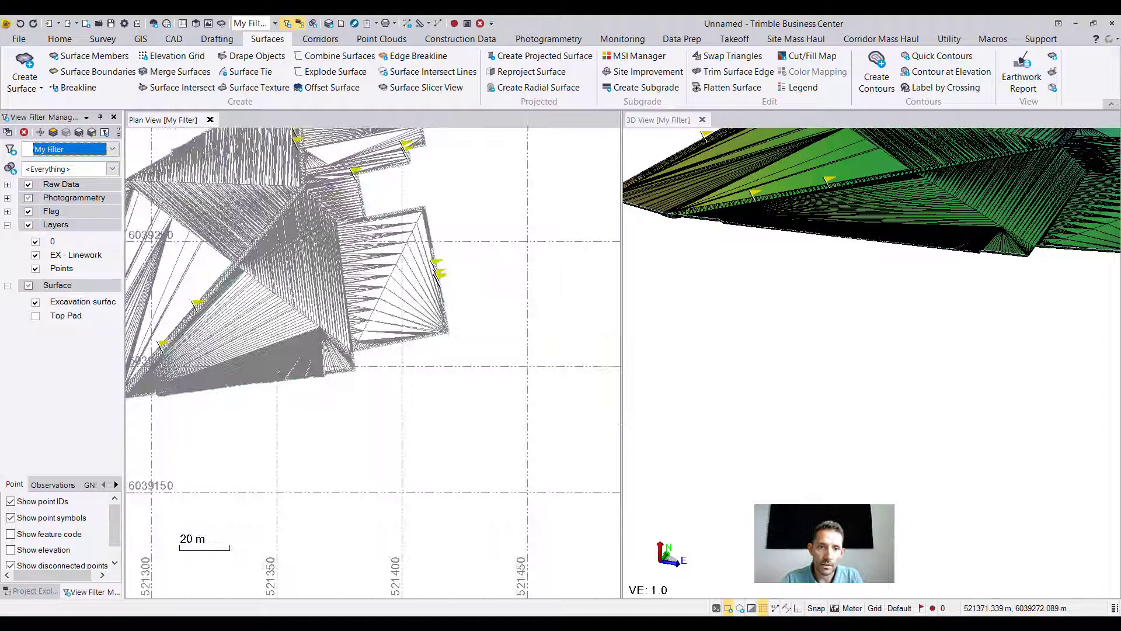
click(334, 71)
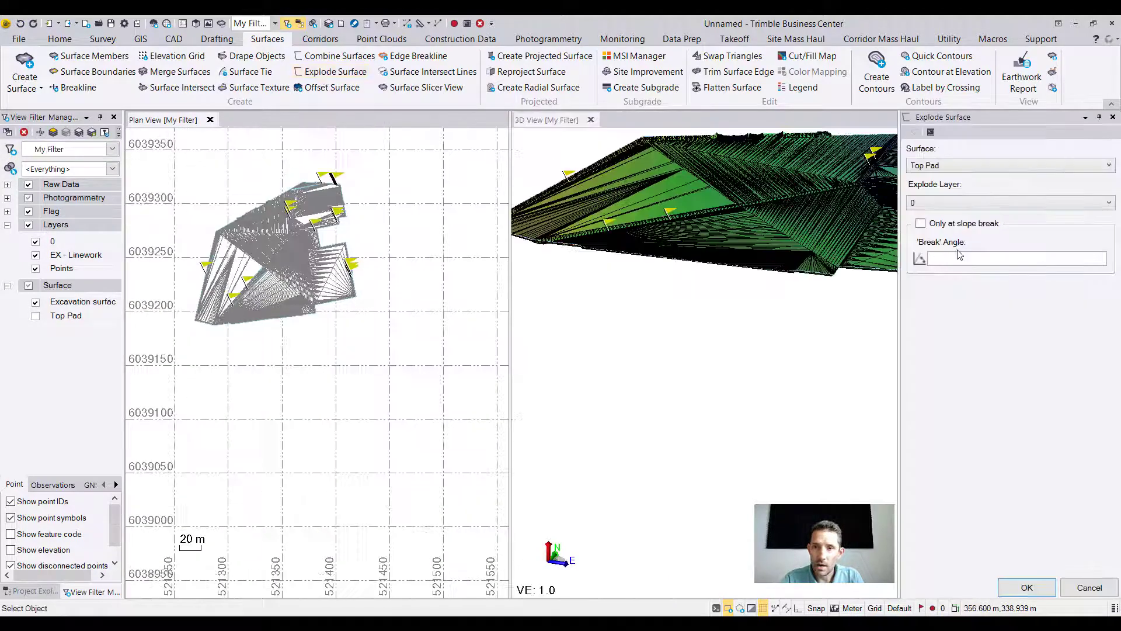
Set the explode layer to EX - Linework and begin entering a break angle of 0.
click(1008, 202)
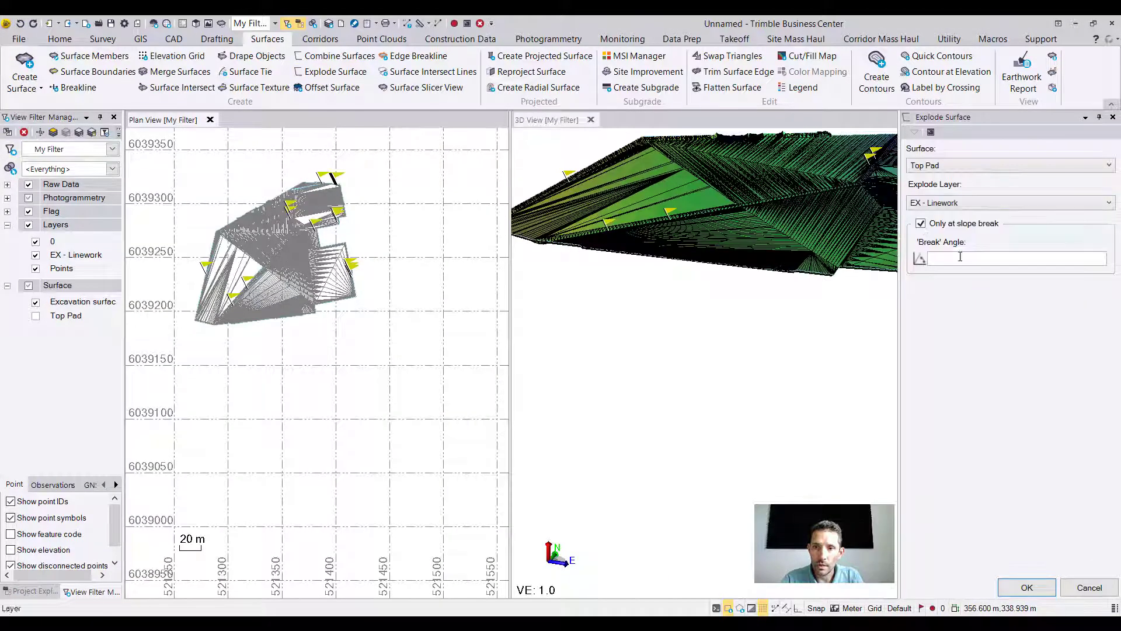
text(0.)
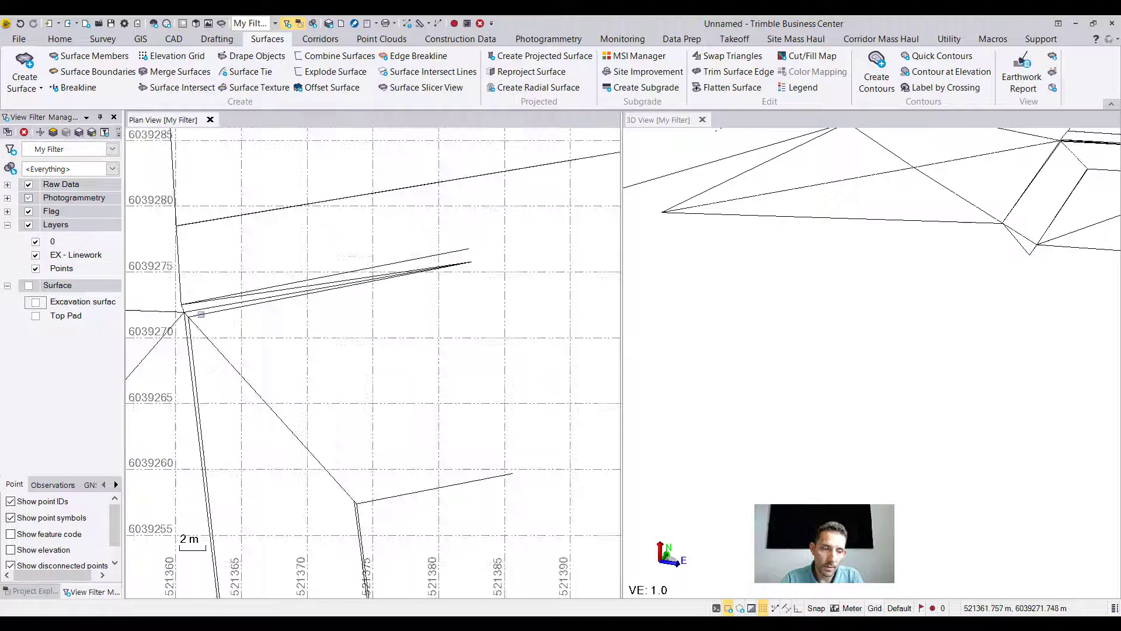
Hide the Excavation surface and show Top Pad alone in both views.
scroll(down, 3)
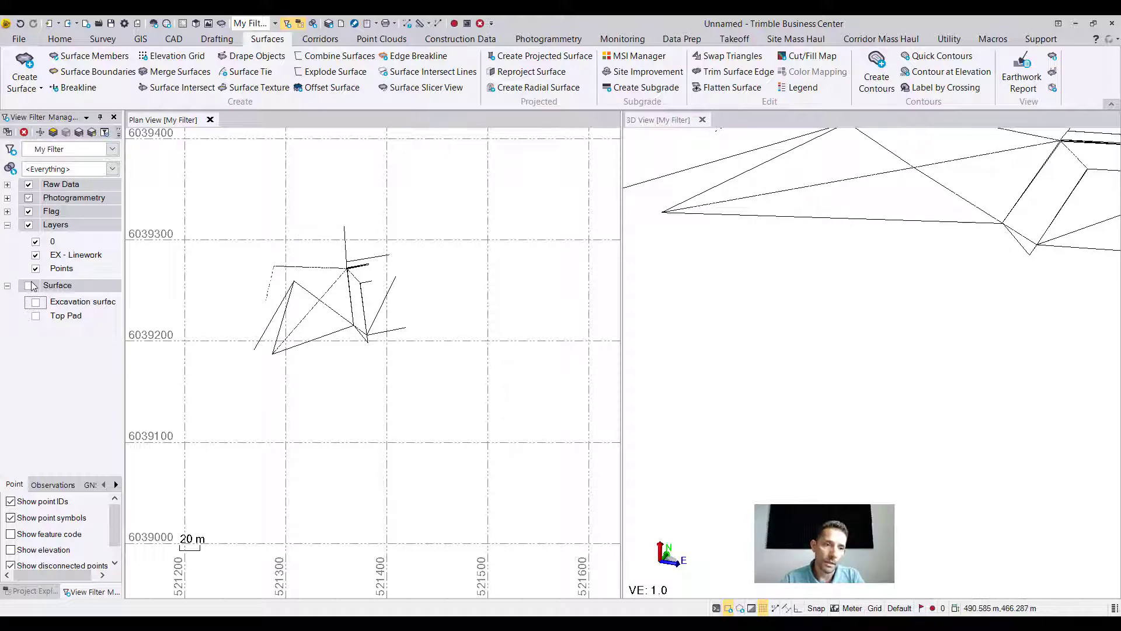
click(36, 301)
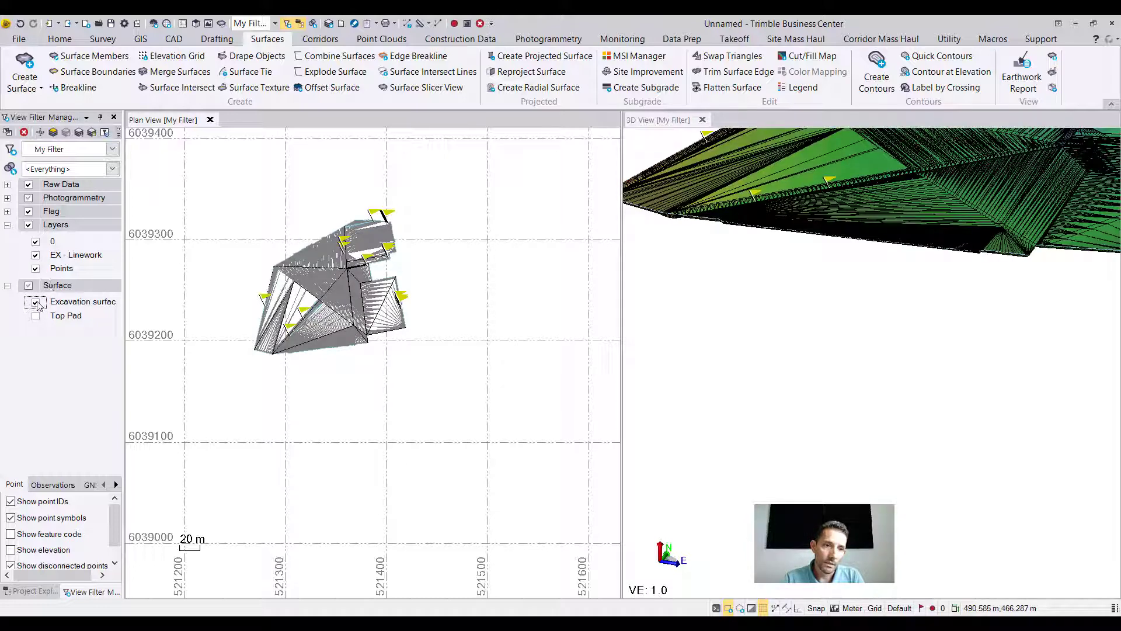
click(28, 285)
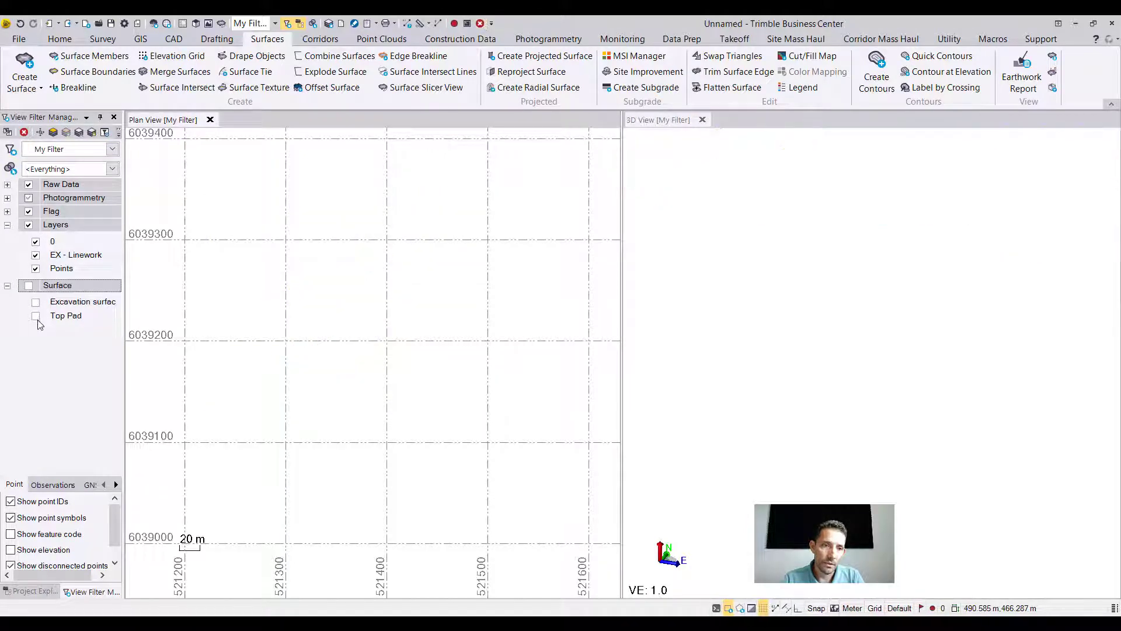
click(36, 315)
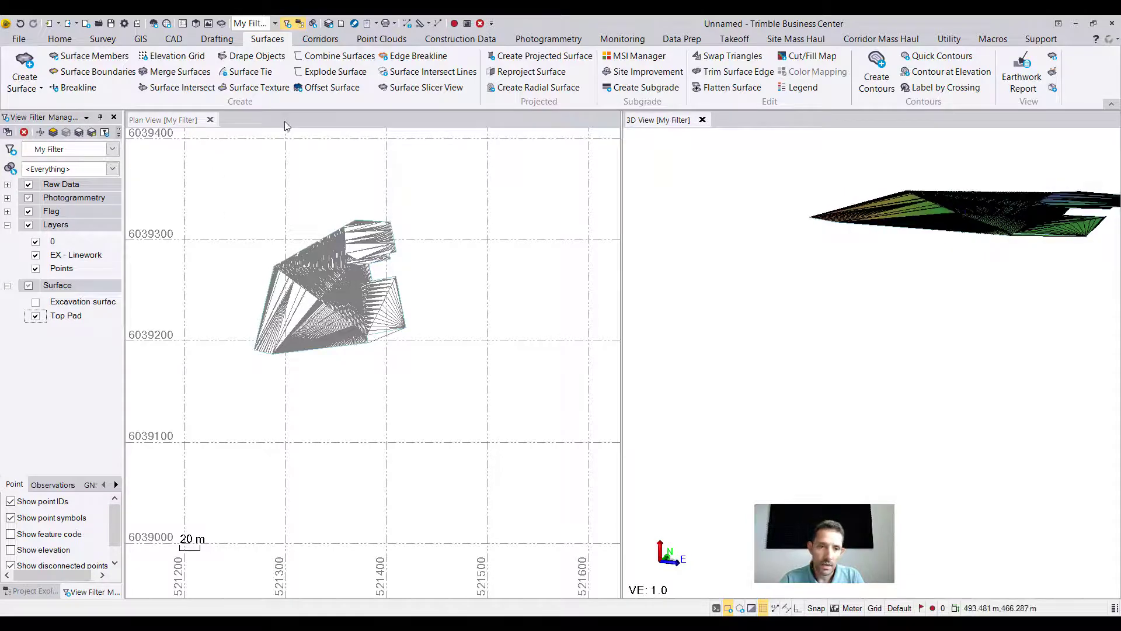
Reopen Explode Surface for Top Pad and choose EX - Linework as the explode layer.
click(335, 72)
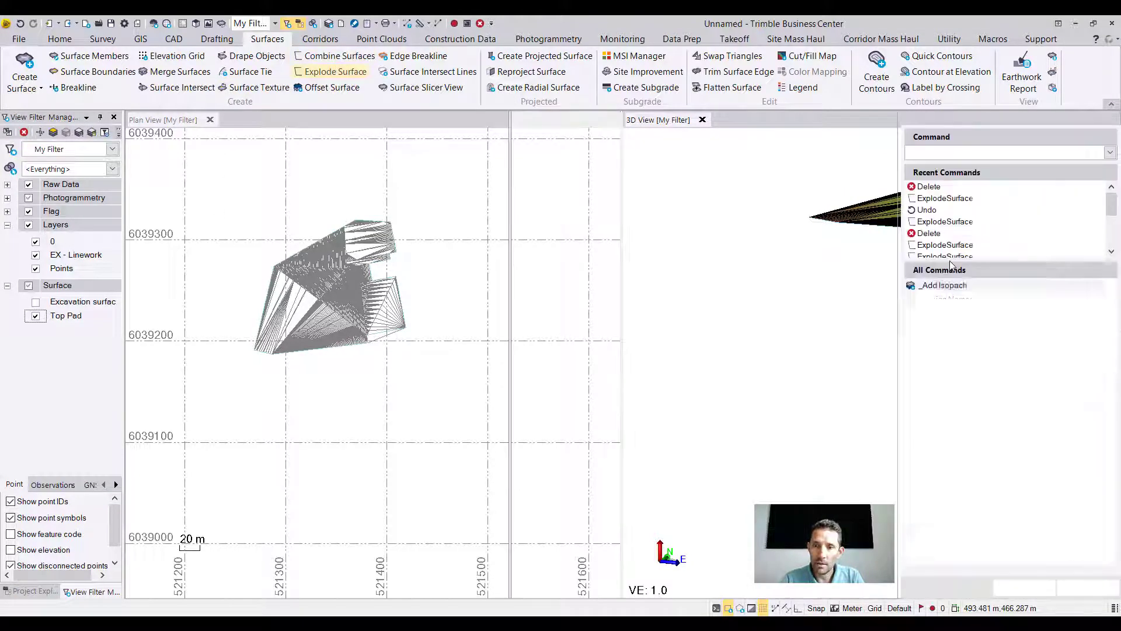
click(335, 71)
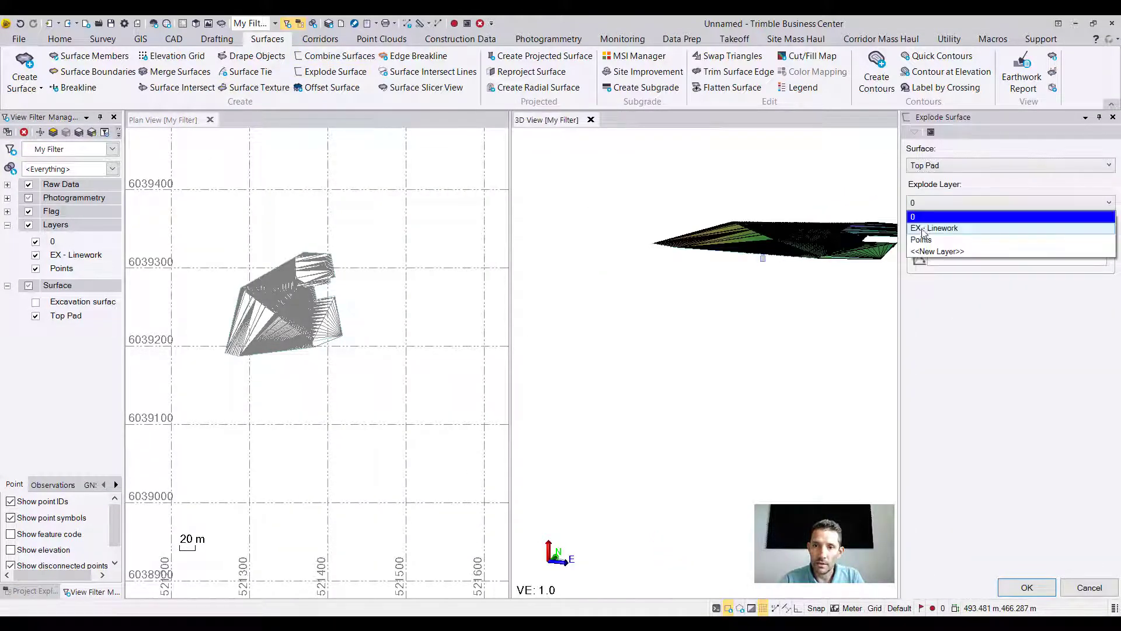
click(939, 227)
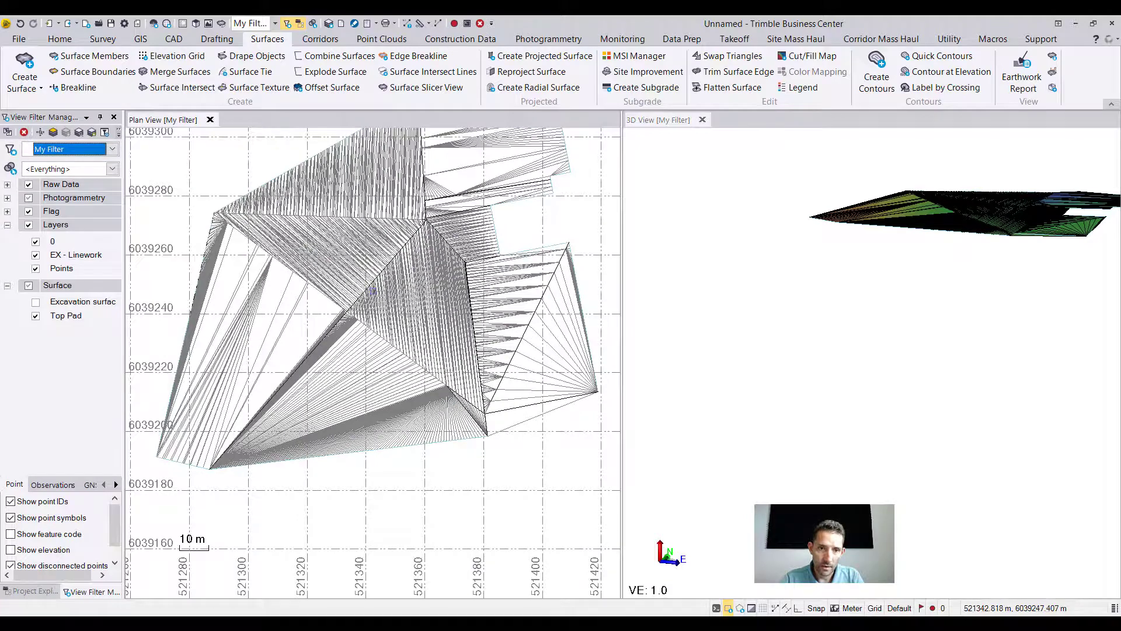
scroll(down, 3)
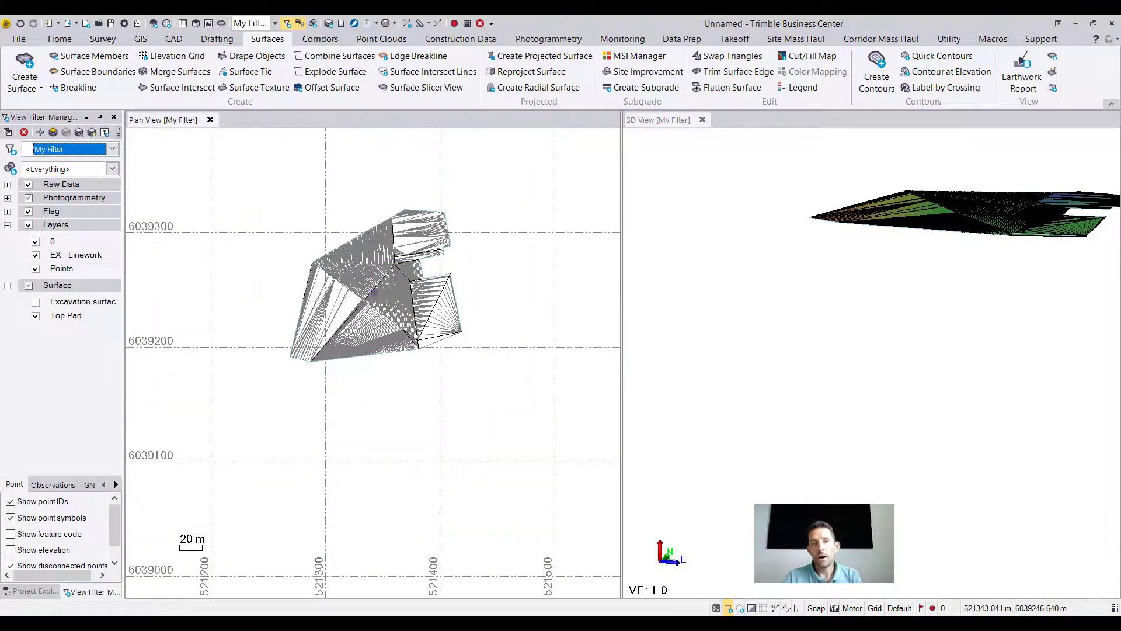
mouse_move(400, 293)
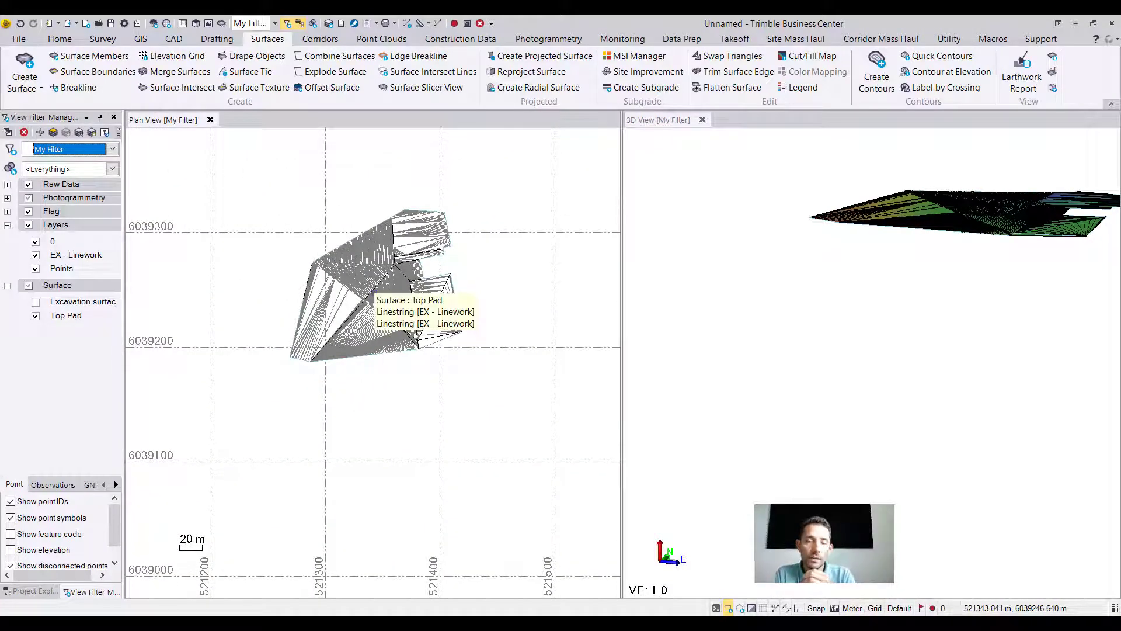